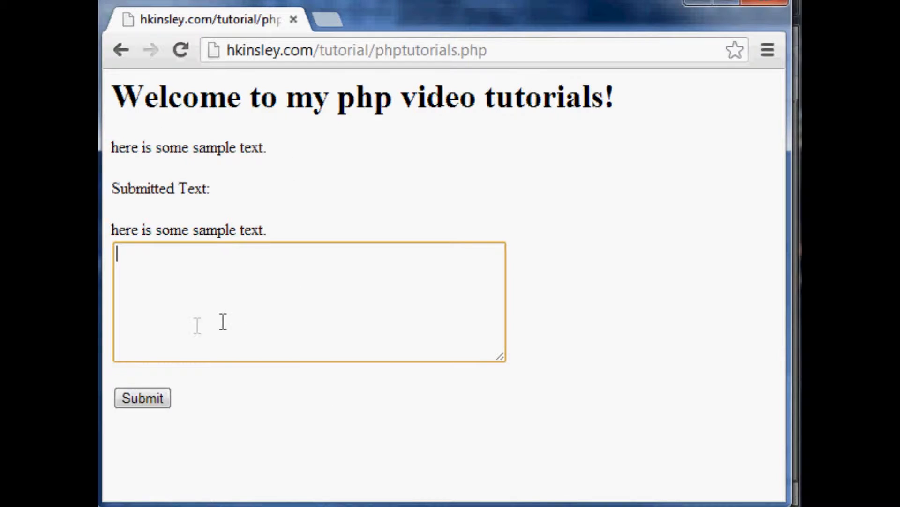
Step: Submit the test text 'asdf;lksjfs' through the page's form in Chrome
text(asdf;lksjfs)
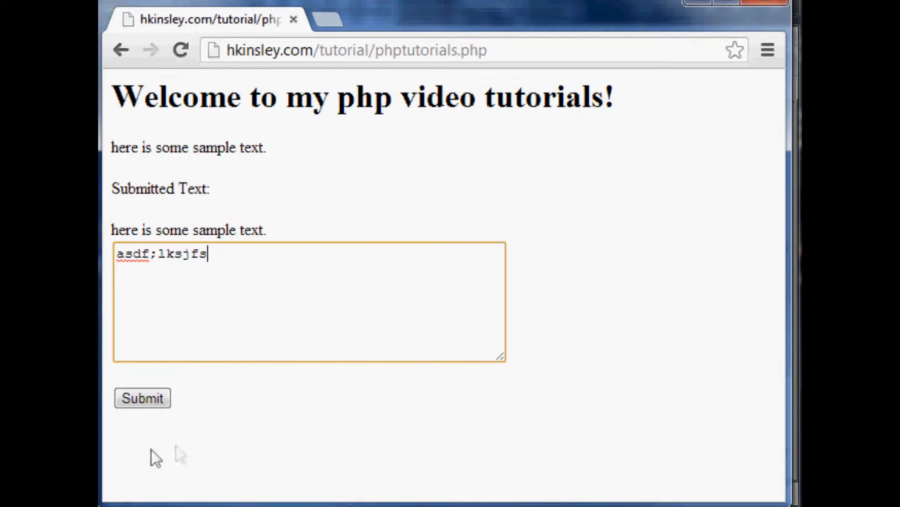
click(142, 398)
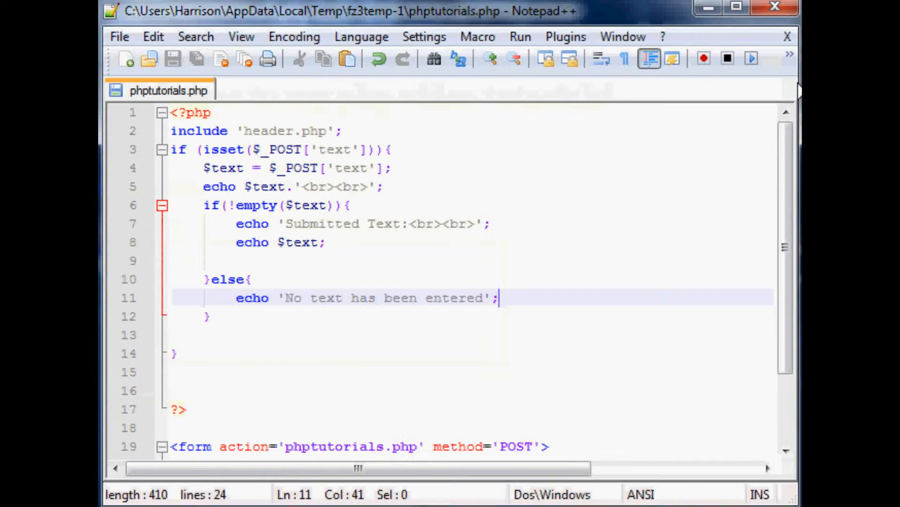
Step: Replace 'Submitted' on line 7 with 'Changed' so the label reads Changed Text
double_click(321, 223)
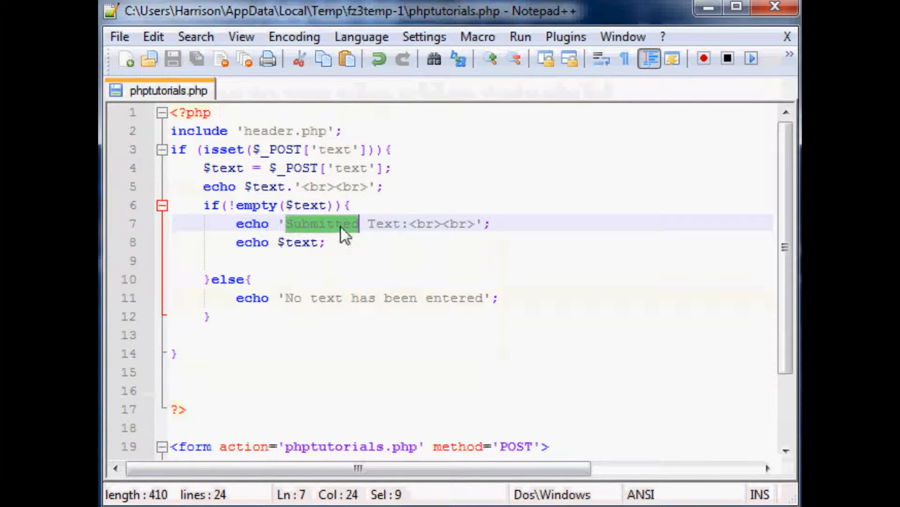
text(C)
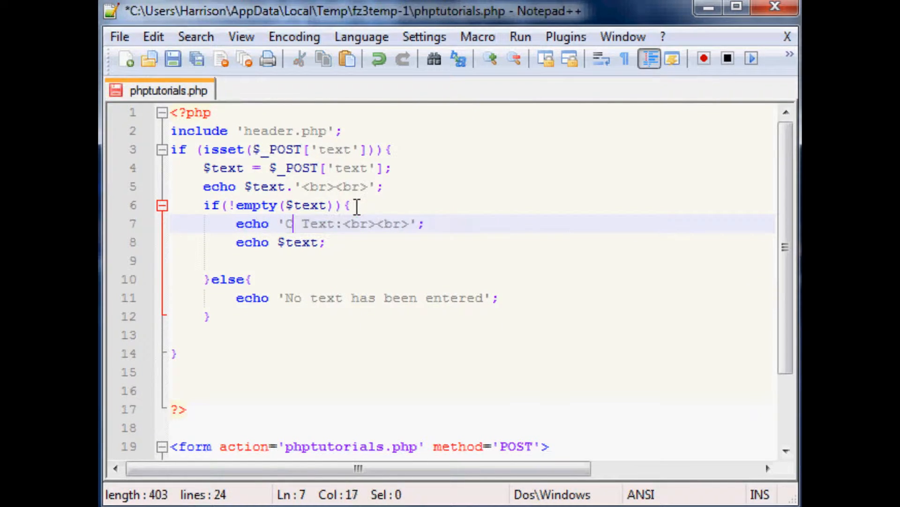
text(hanged)
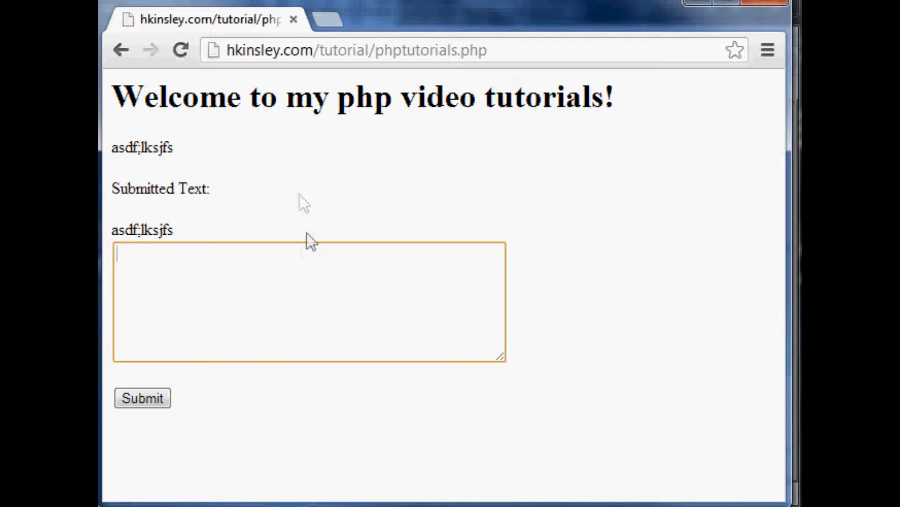
mouse_move(582, 179)
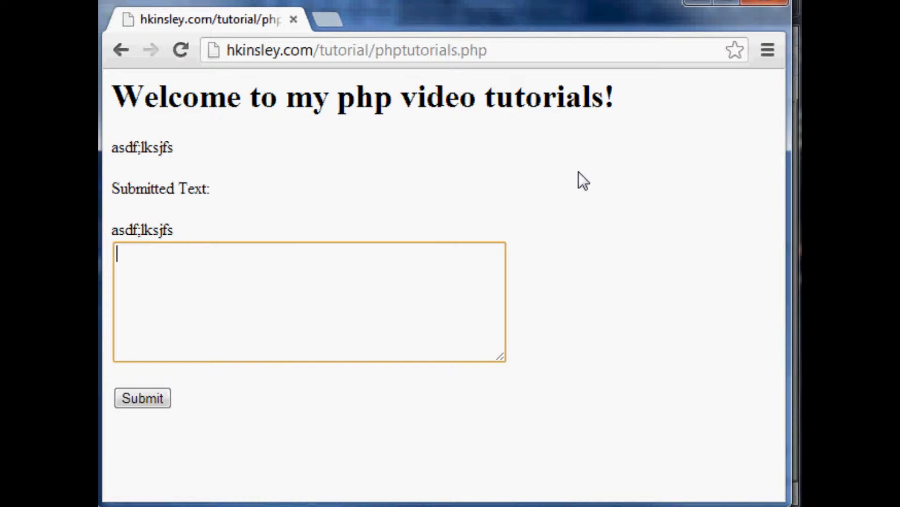
Step: Submit '<strong>Hello there.</strong>' through the form so it renders in bold
text(<>)
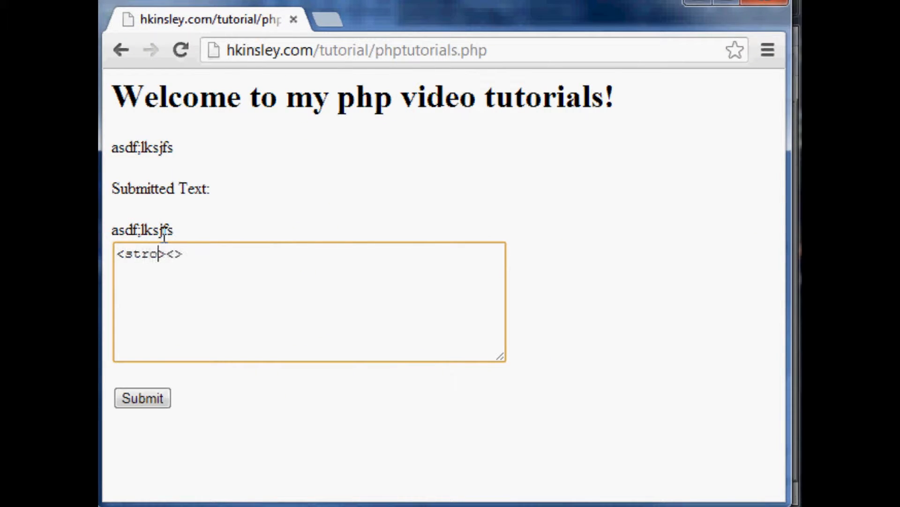
text(ng></strong)
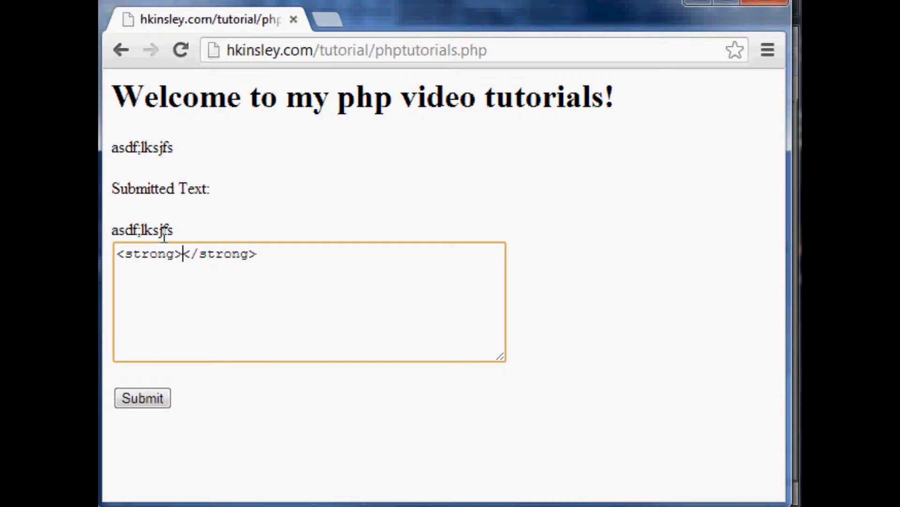
text(Hello there.)
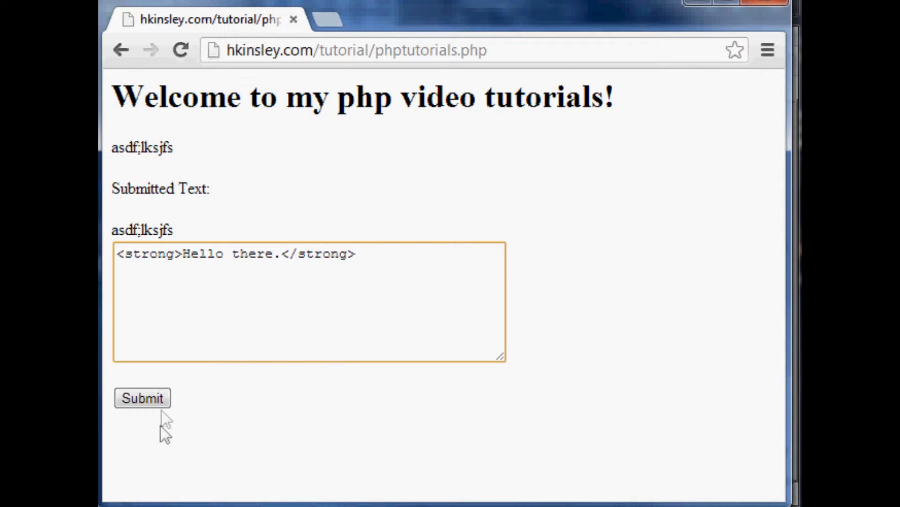
click(142, 398)
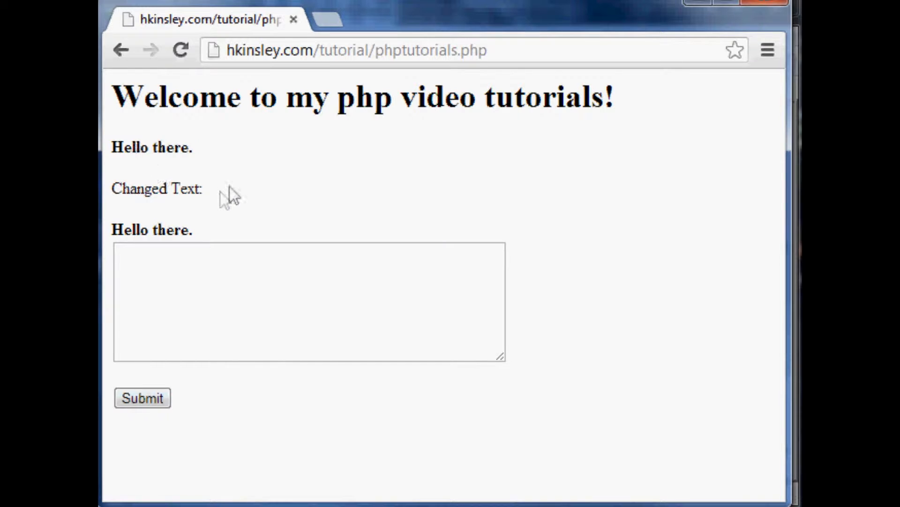
mouse_move(279, 238)
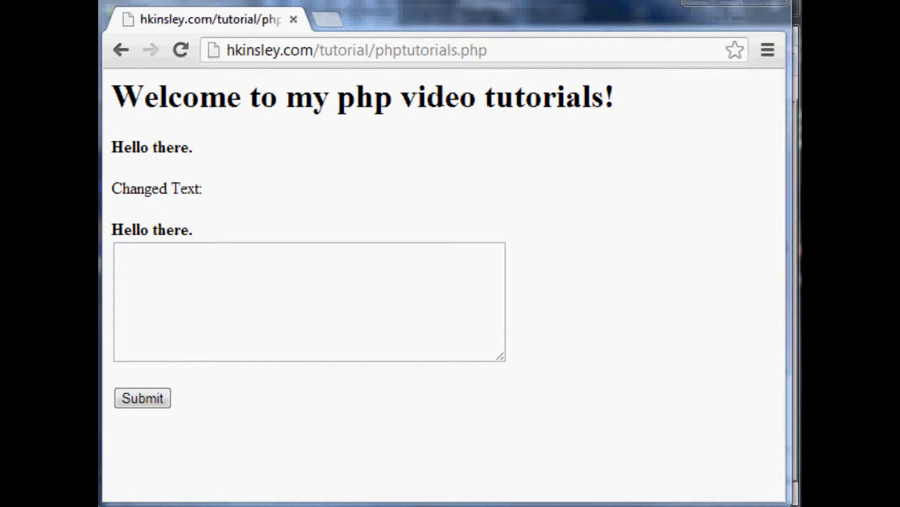
mouse_move(343, 230)
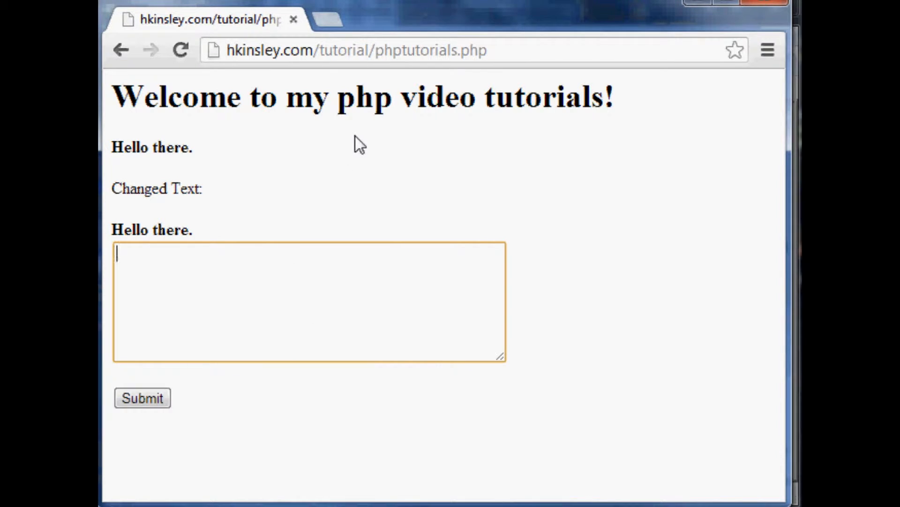
Step: Submit '<iframe src='hkinsley.com'></iframe>' through the form so the site embeds on the page
text(<p><>)
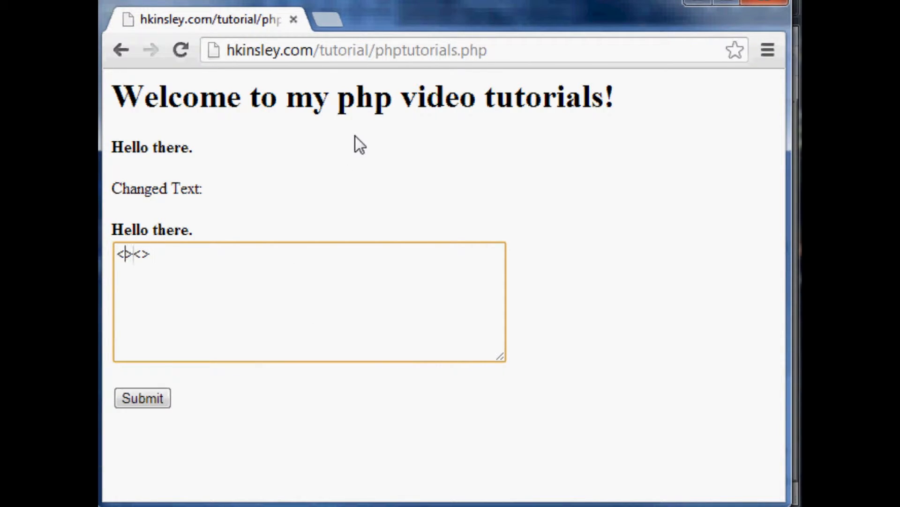
text(ifra)
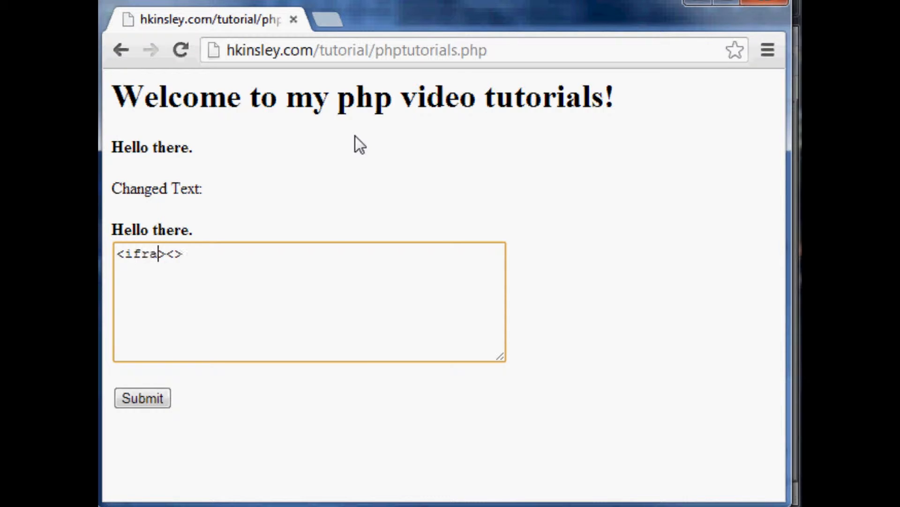
text(me)
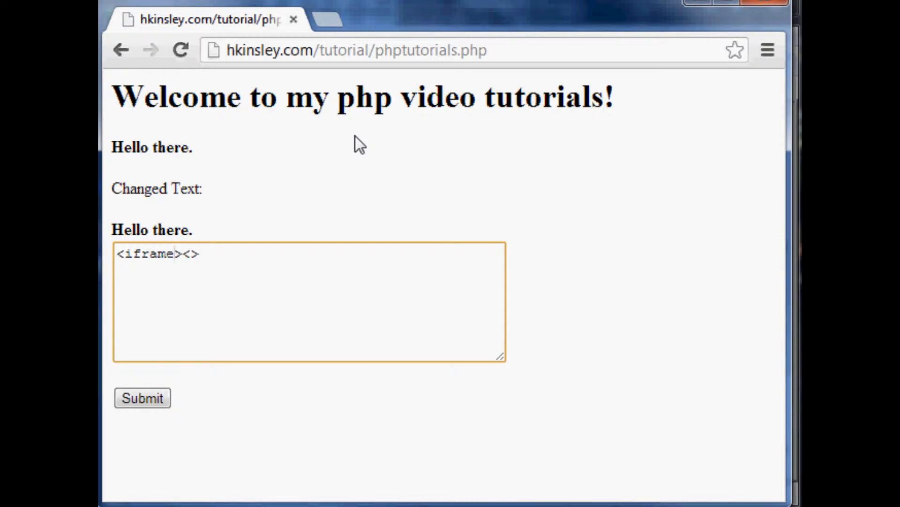
text(src)
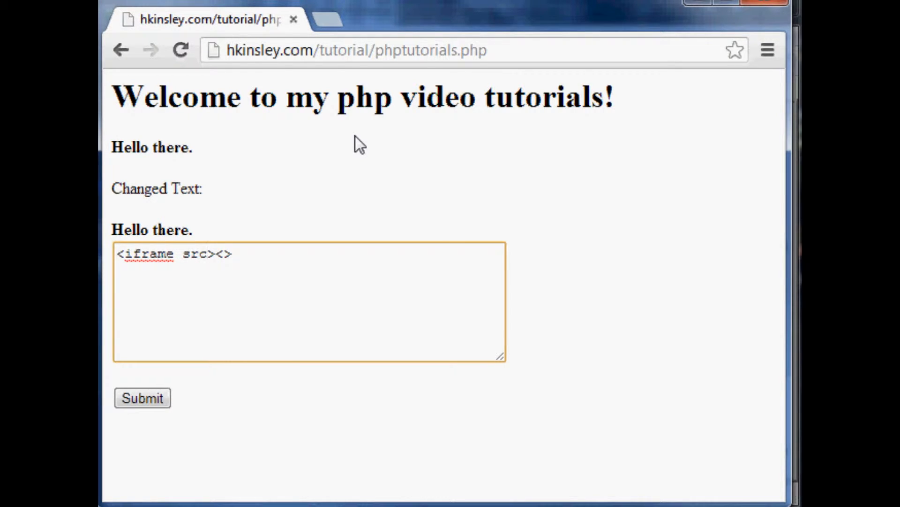
text(=')
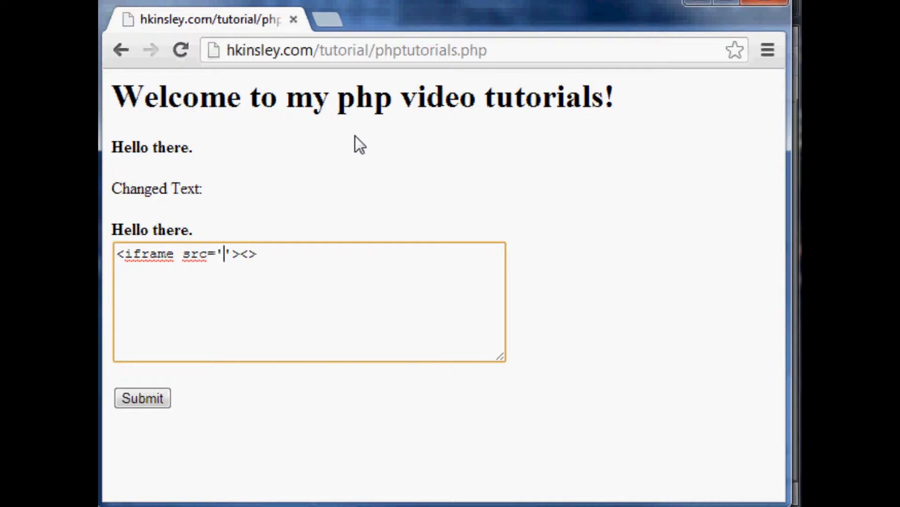
text(hkinsle)
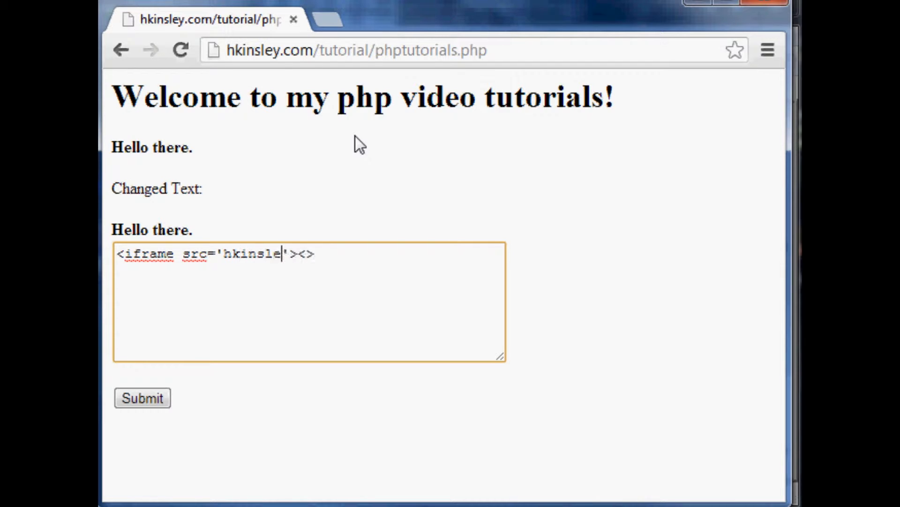
text(y.com)
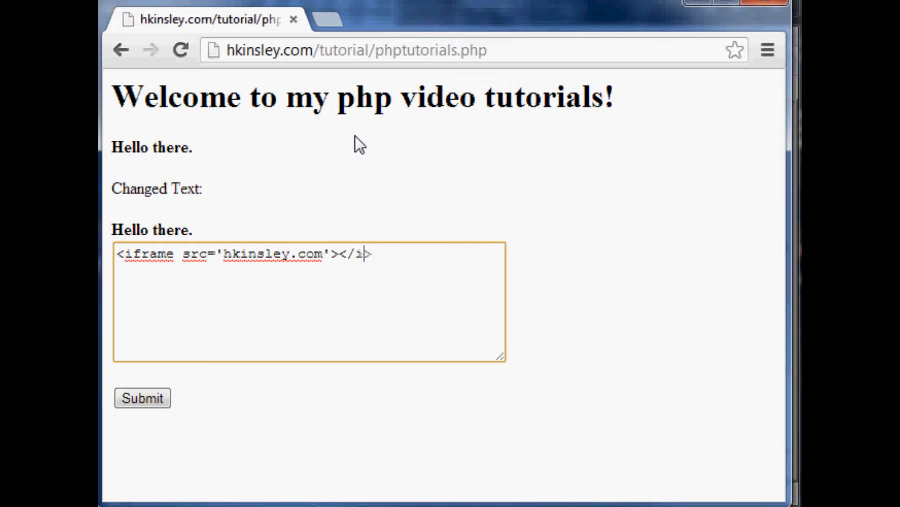
text(frame)
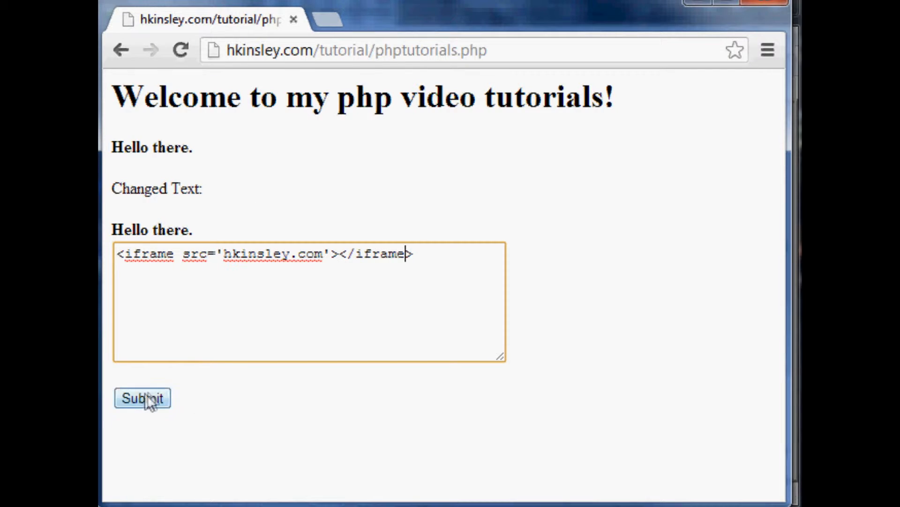
click(142, 398)
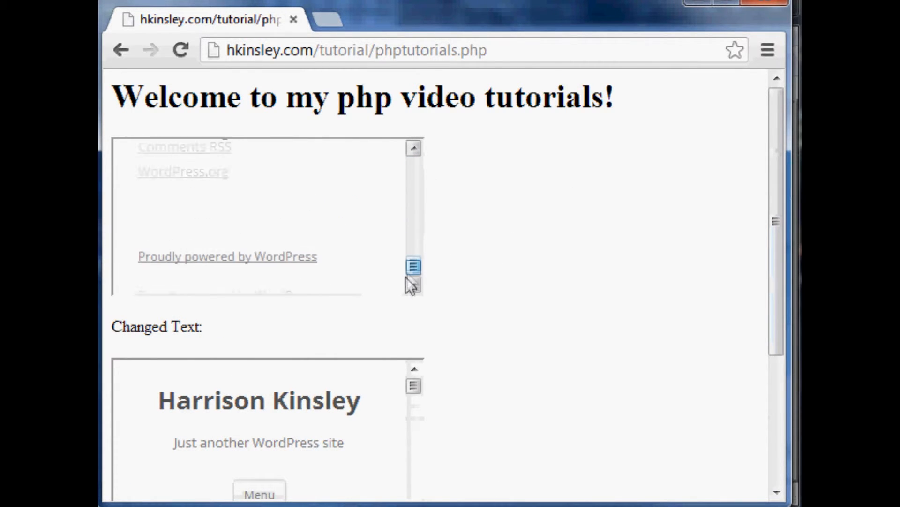
scroll(down, 3)
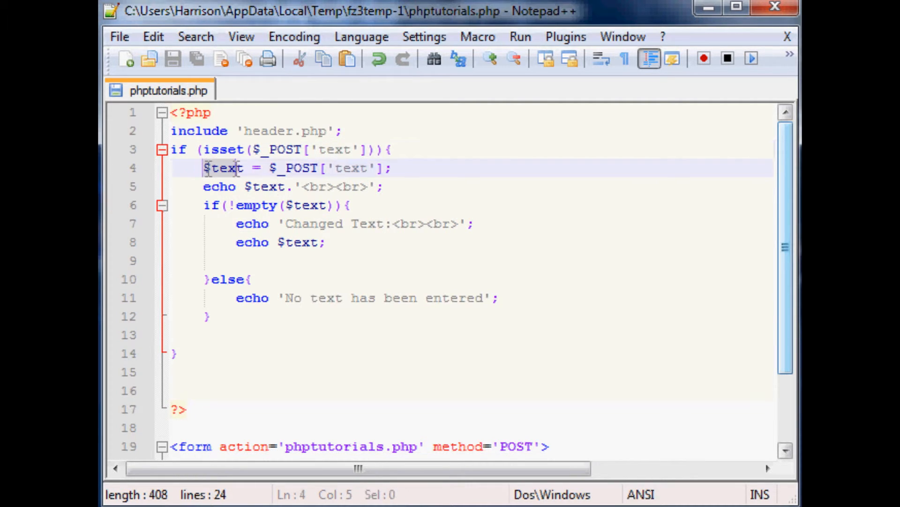
Step: Change line 4 to assign htmlentities($_POST['text']) so posted text is encoded
click(270, 168)
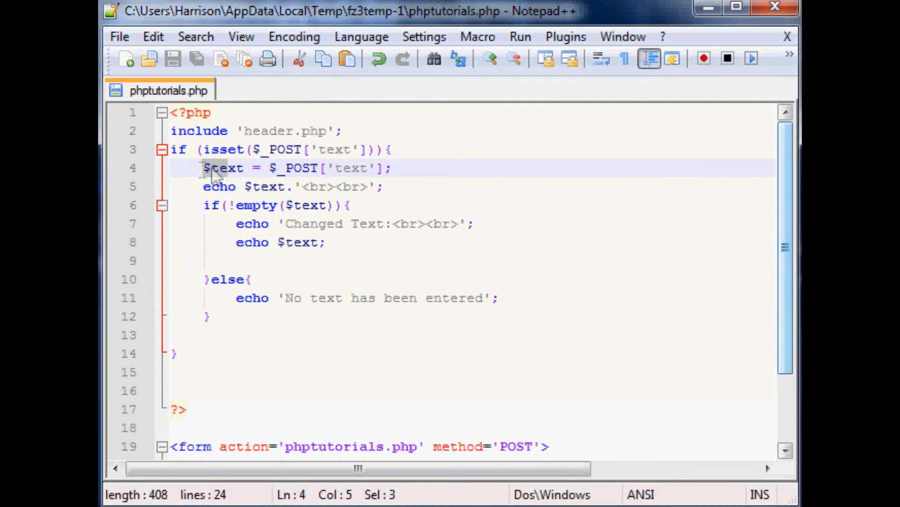
click(273, 167)
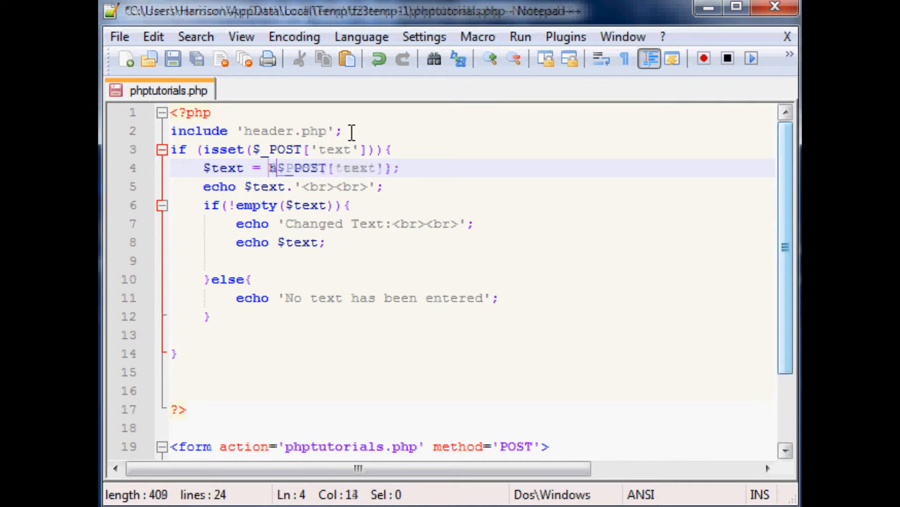
text(htmlen)
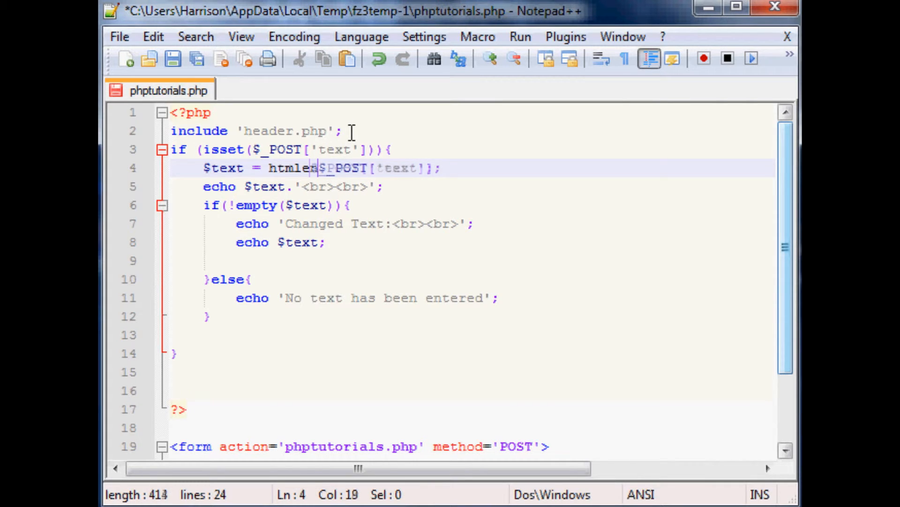
text(entities()
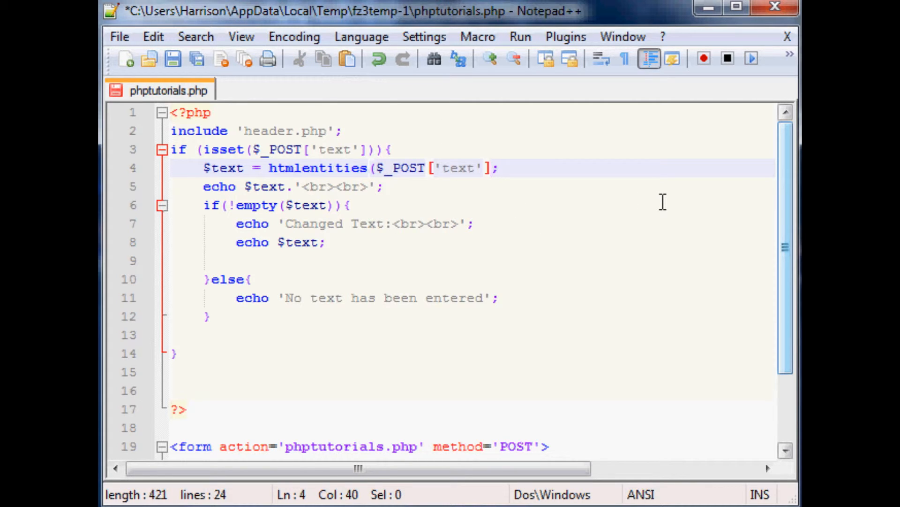
text())
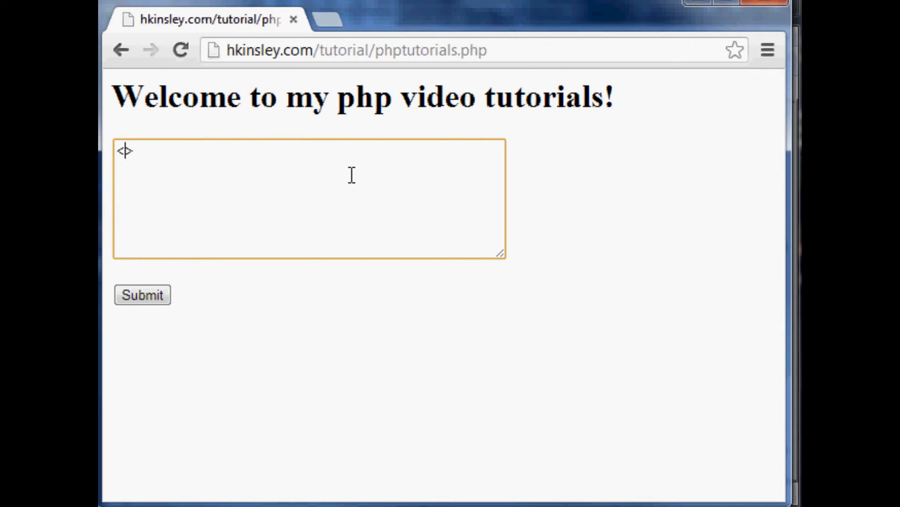
Step: Submit '<strong>hello</strong>' through the form, now echoed as literal tags
text(<strong>)
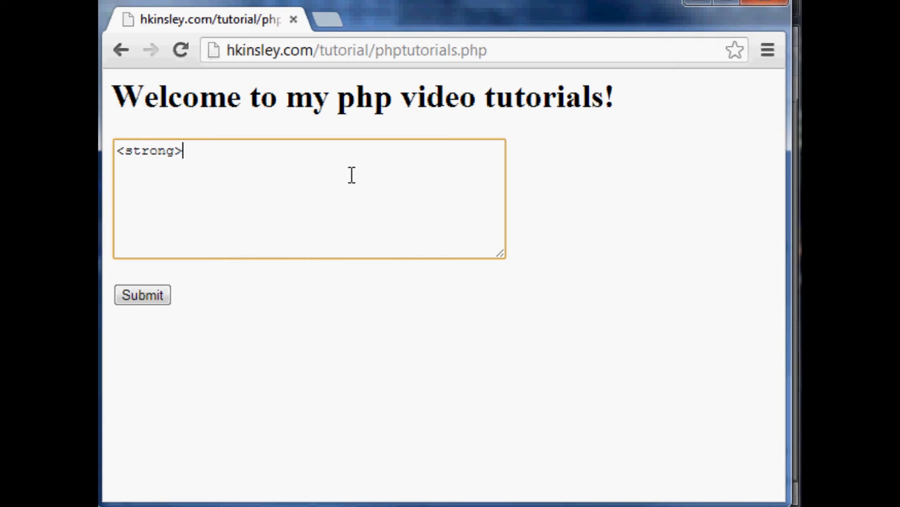
text(hello<>)
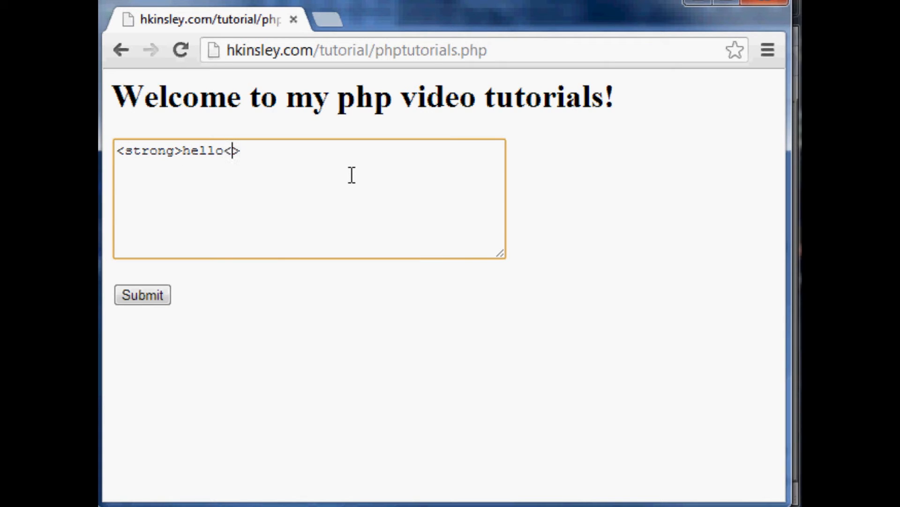
text(/strong)
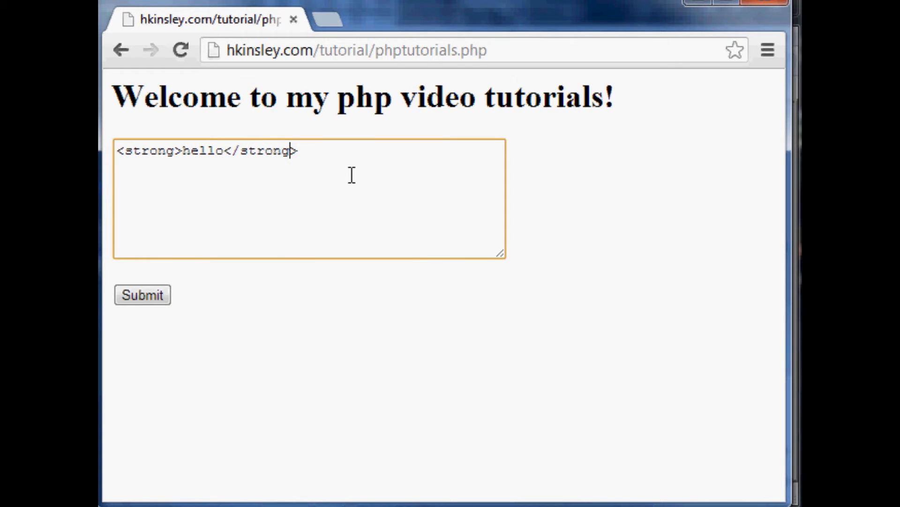
click(142, 294)
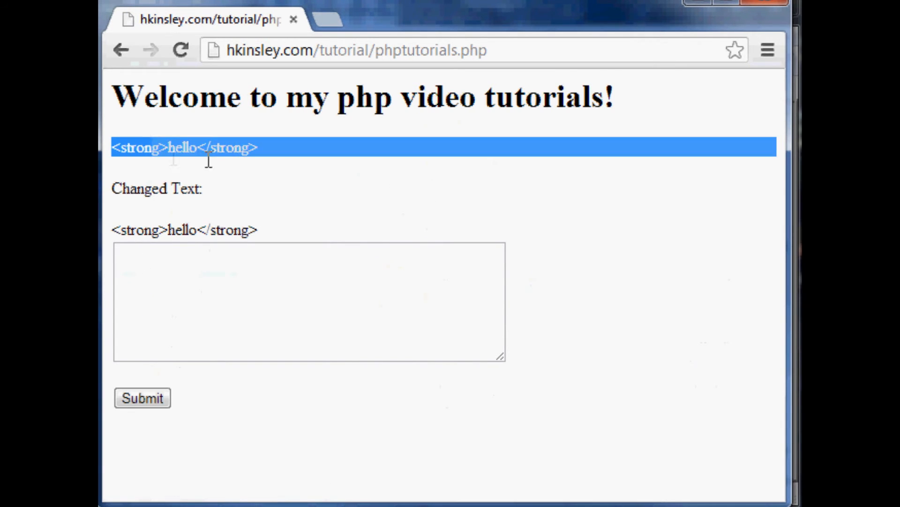
Step: Select the echoed '<strong>' on the page to show it is plain text
click(178, 147)
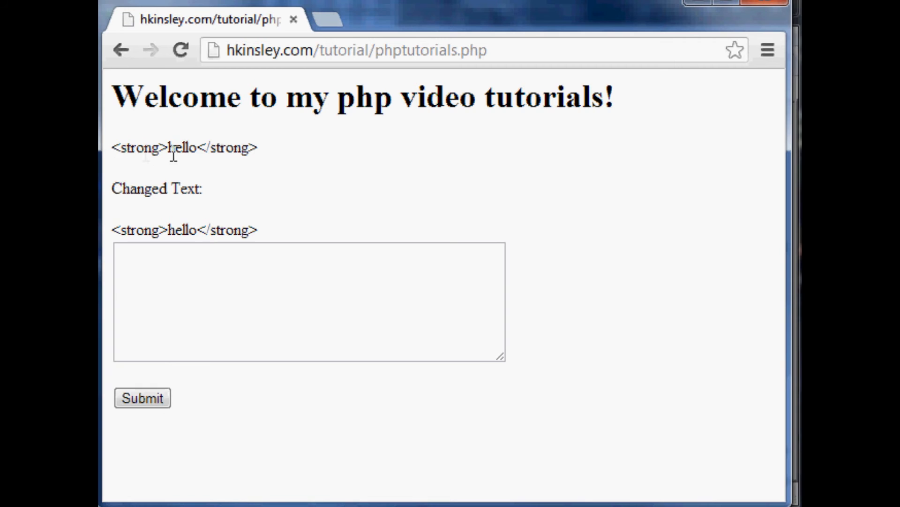
double_click(137, 147)
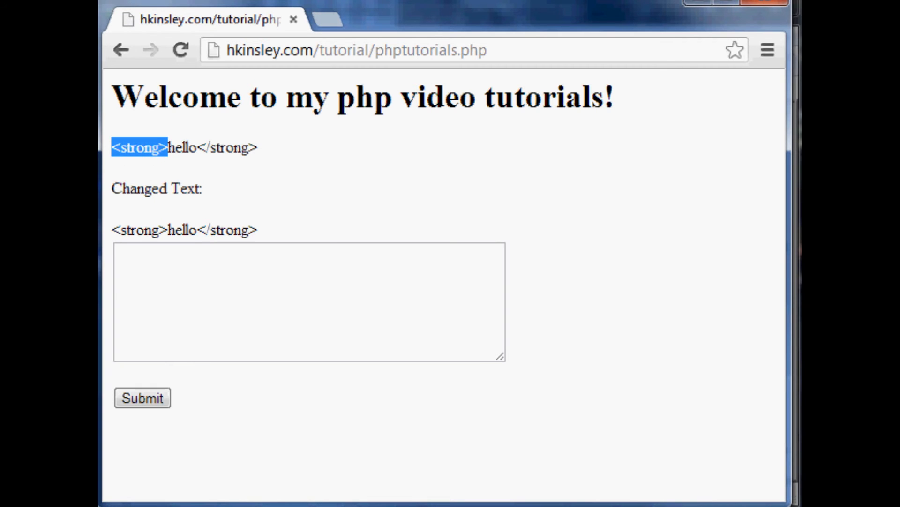
mouse_move(335, 204)
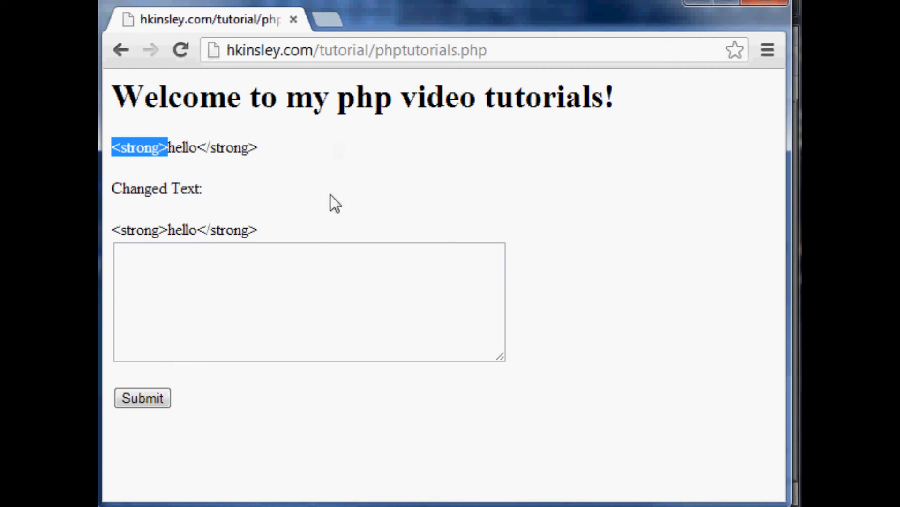
mouse_move(286, 232)
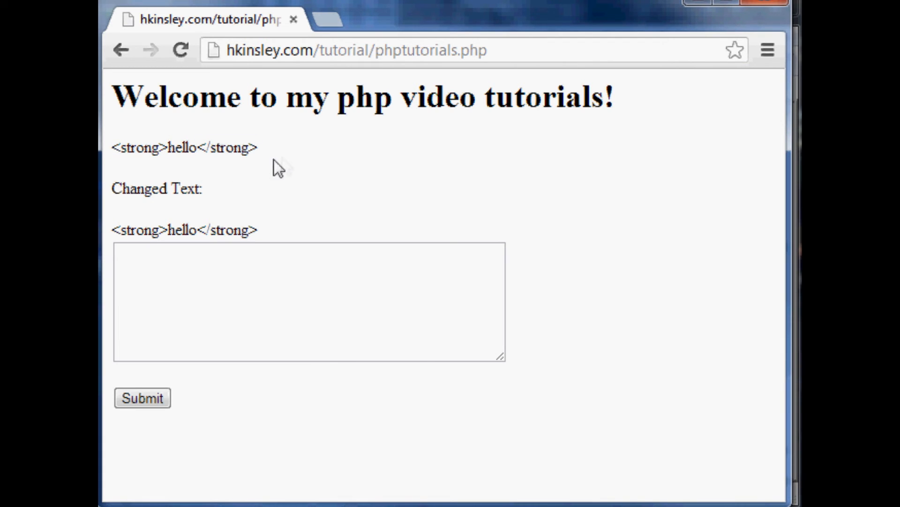
mouse_move(463, 130)
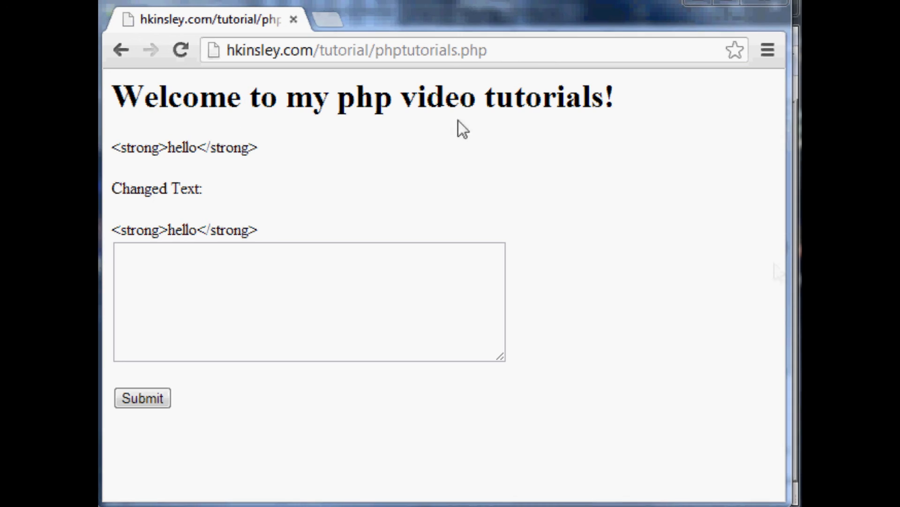